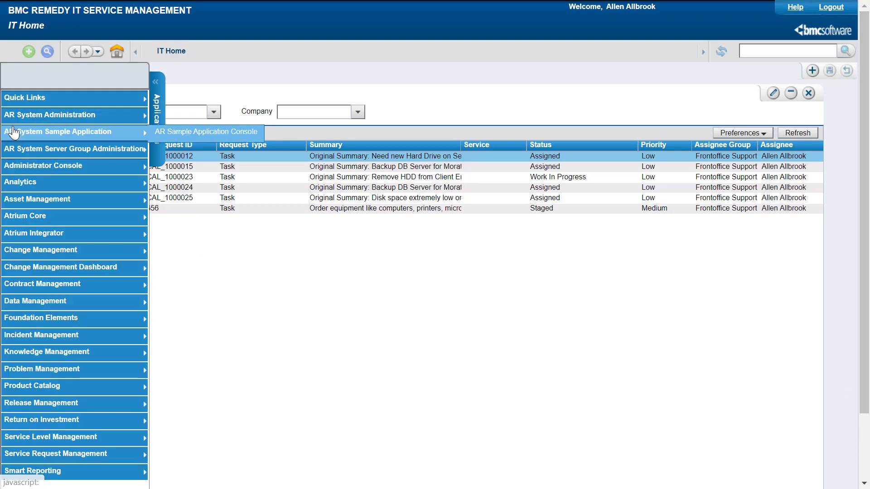
mouse_move(131, 172)
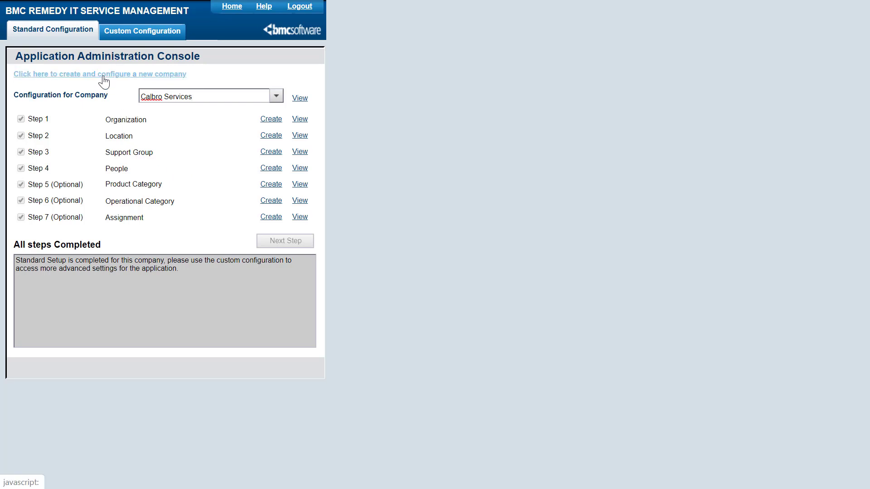
Step: Add a Customer-type company named 'External Company' and acknowledge the confirmation
click(100, 74)
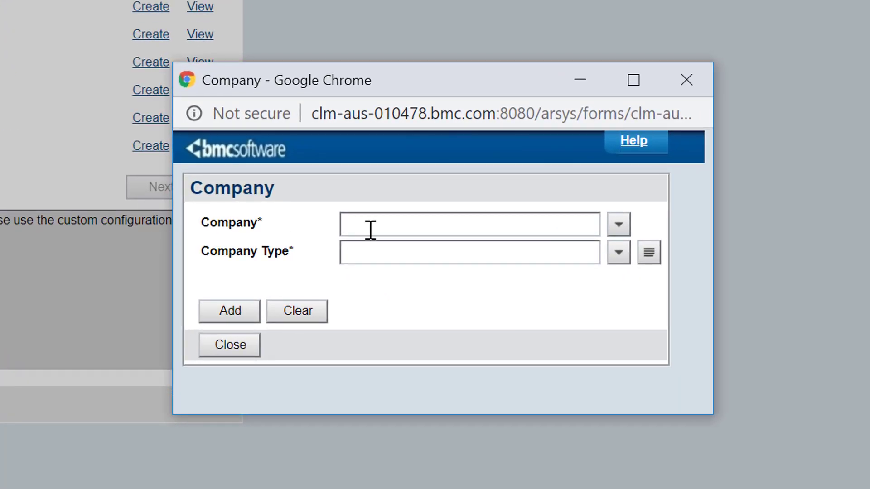
text(Exter)
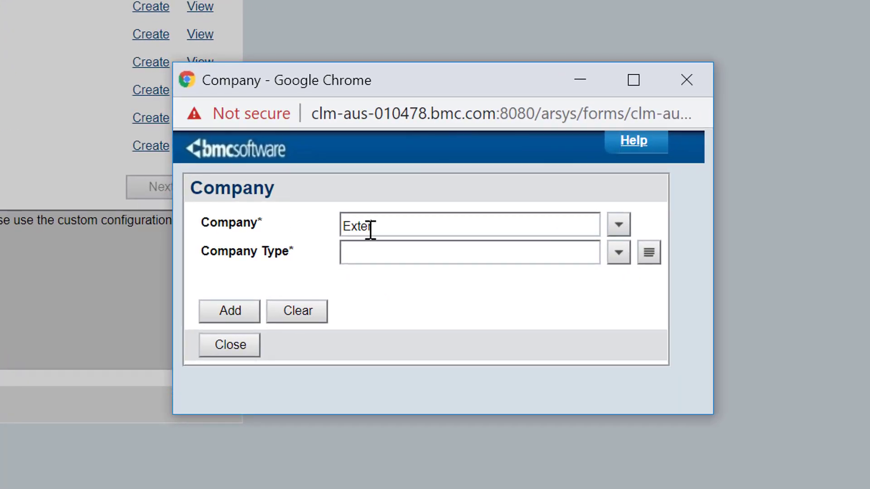
text(rnal Comp)
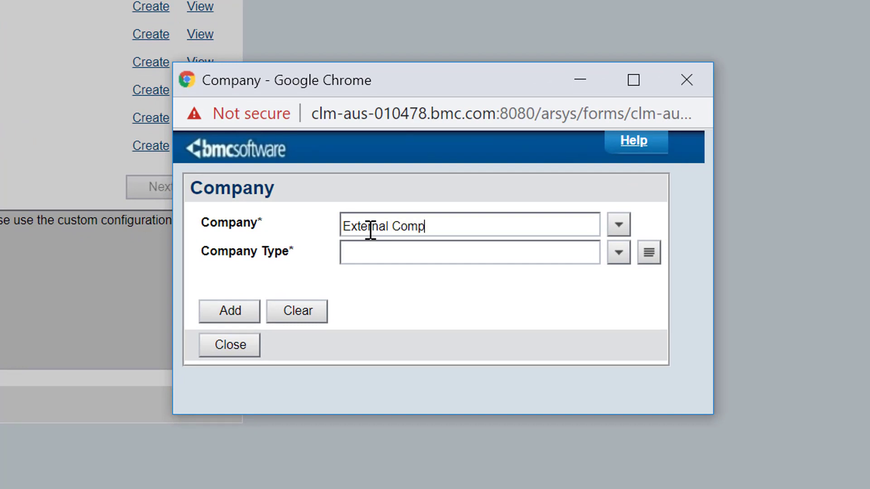
text(any)
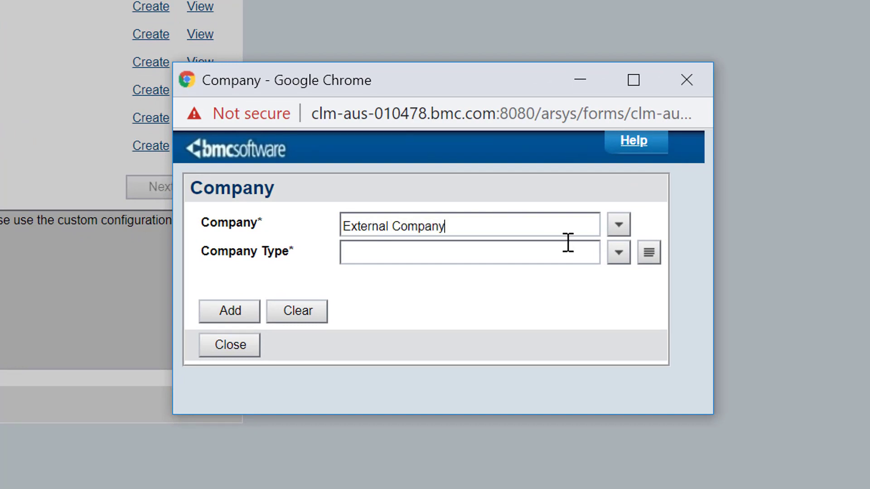
click(618, 252)
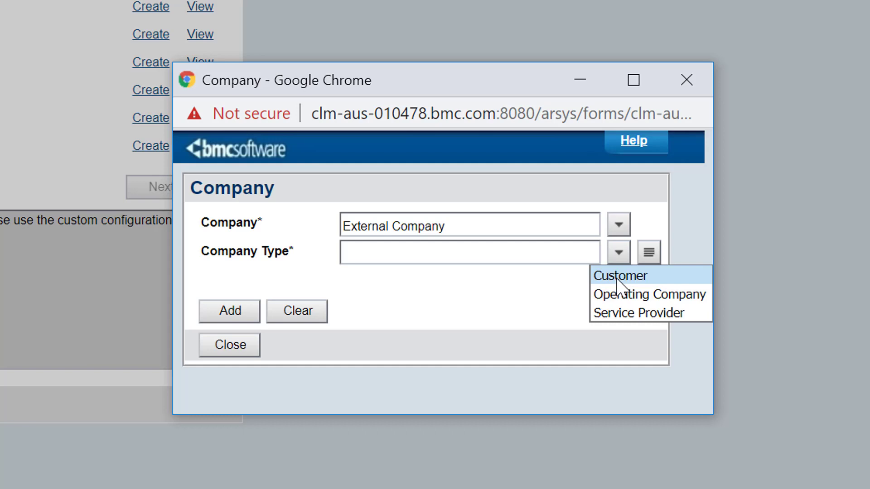
click(620, 276)
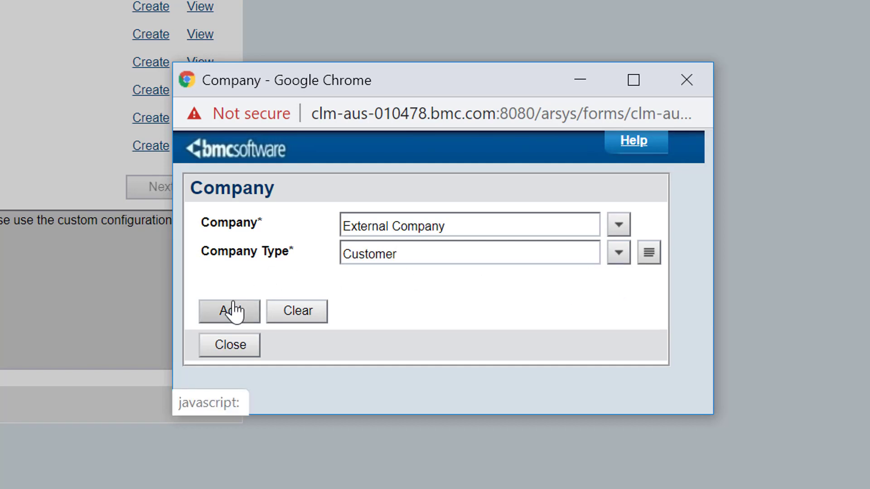
click(228, 312)
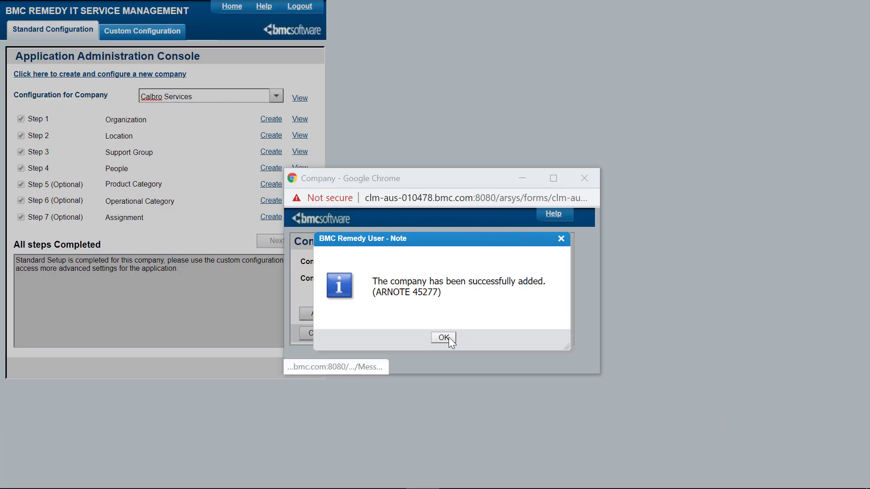
click(443, 338)
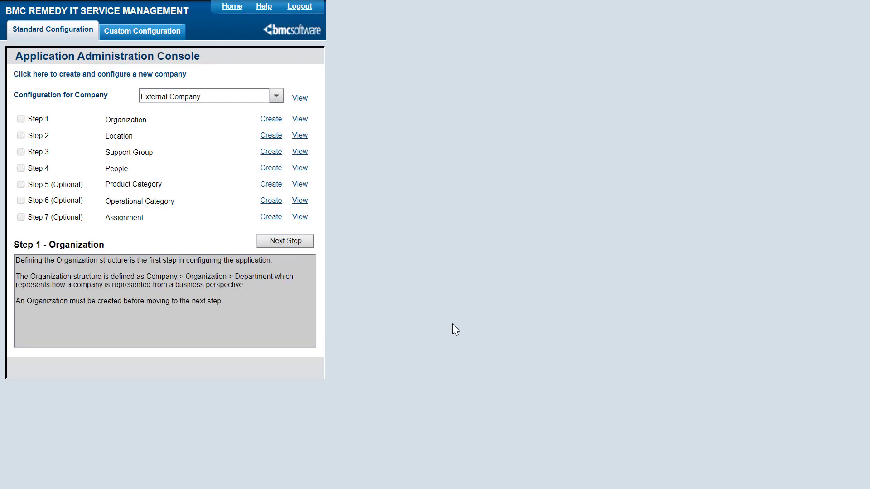
mouse_move(271, 167)
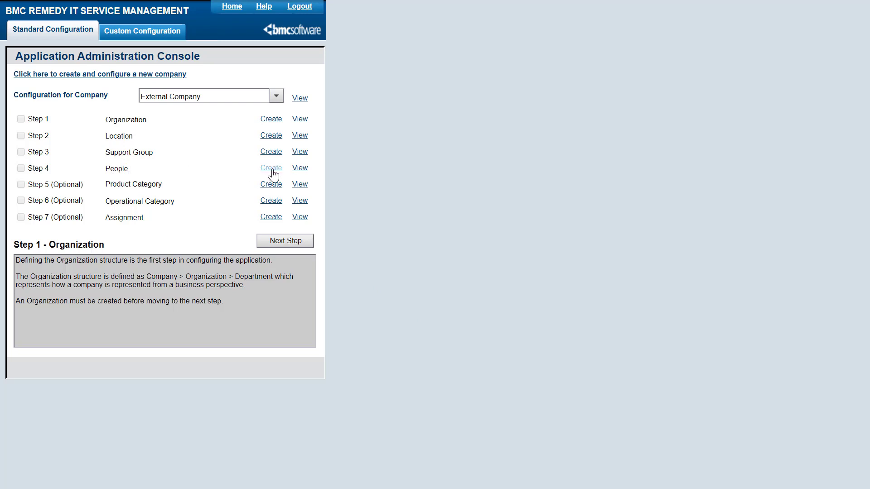
Step: Enter person External Administrator with site Krakow, login externaladministrator and a password
click(270, 168)
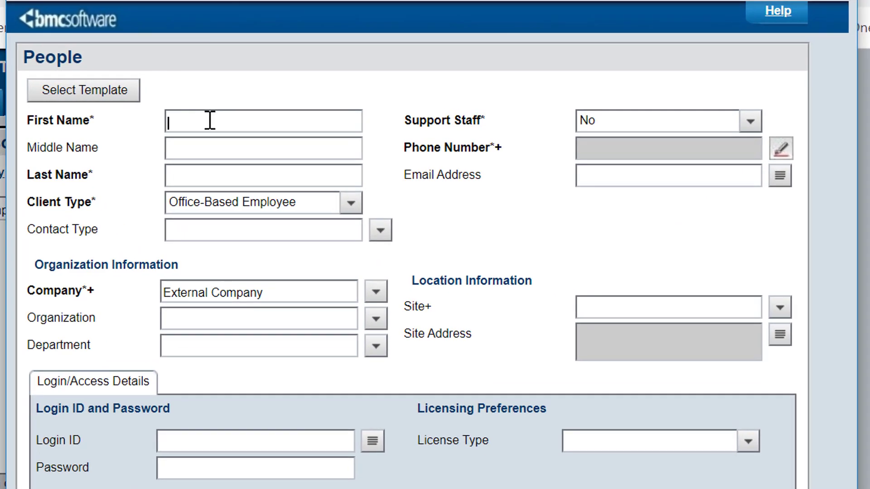
text(External)
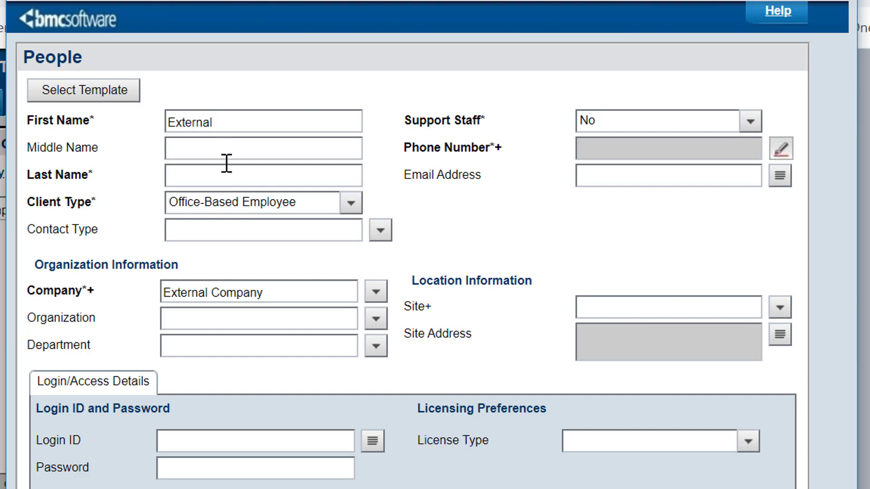
text(Ad)
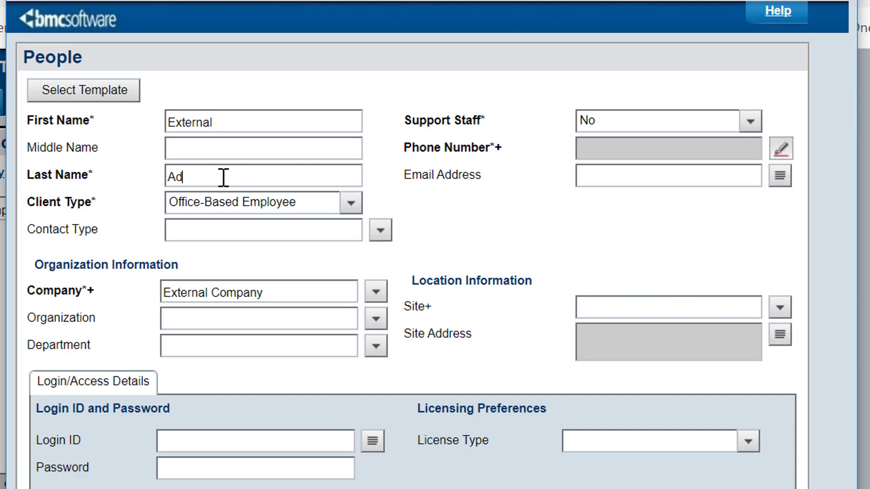
text(ministrator)
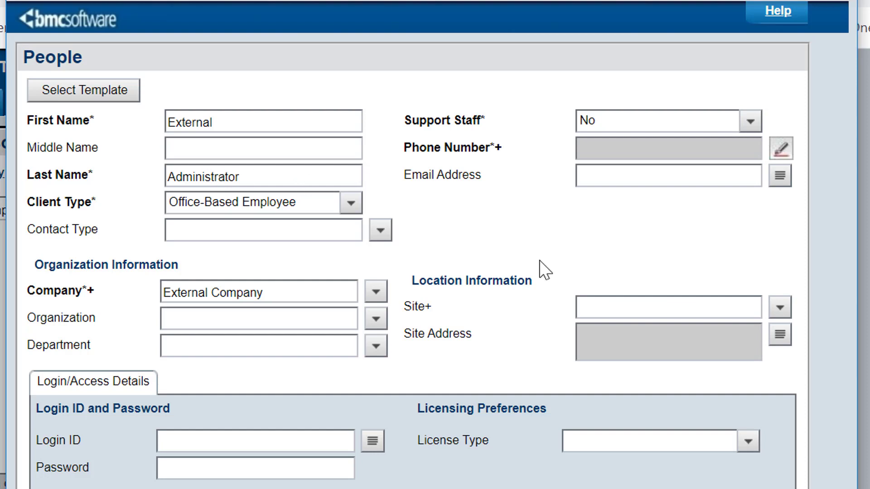
click(781, 307)
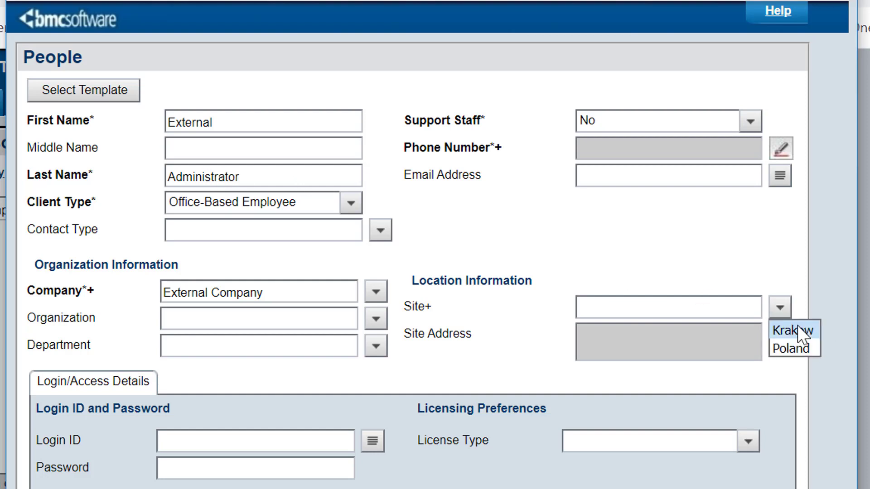
click(791, 330)
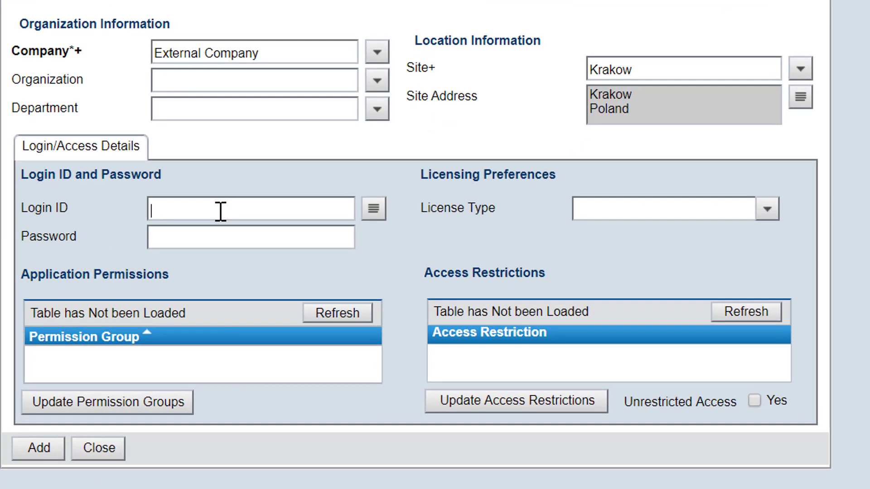
text(externa)
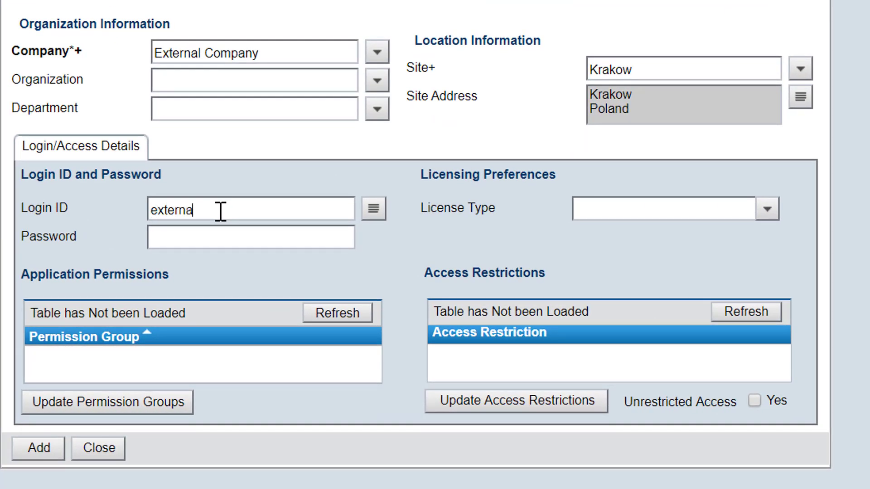
text(ladministrator)
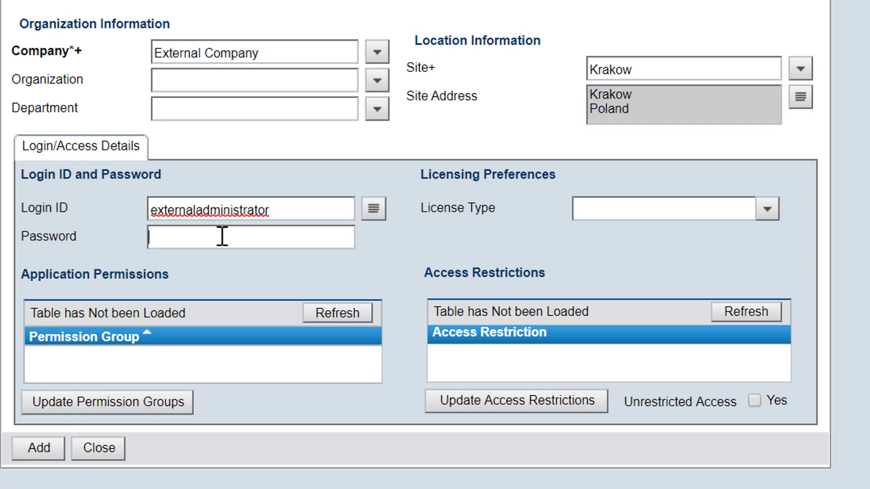
text(password)
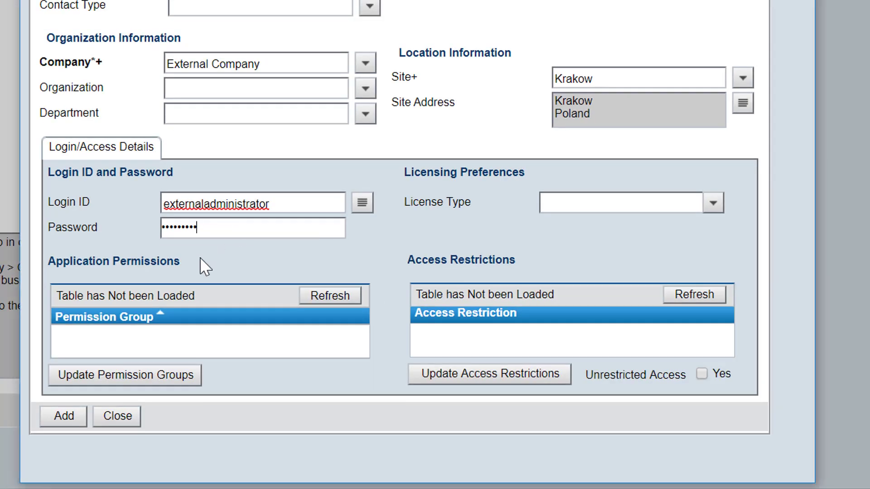
Step: Add the MyIT Admin permission group to External Administrator and return to the person form
click(125, 375)
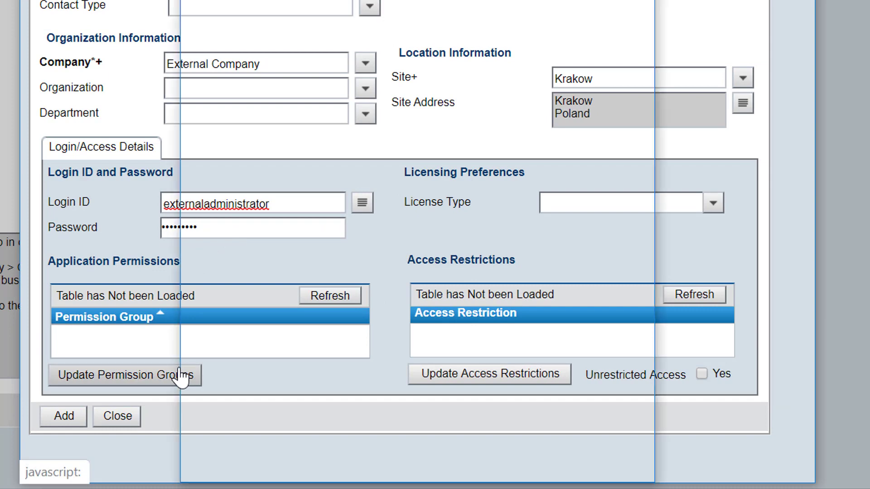
click(123, 375)
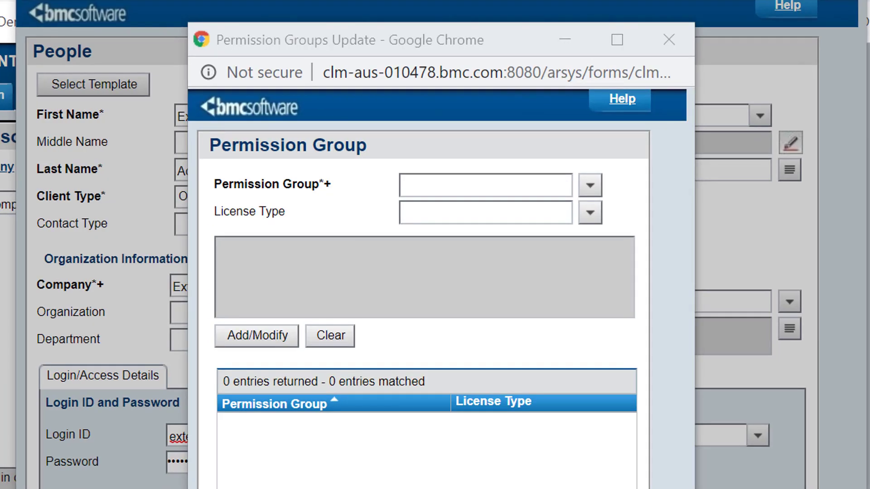
click(590, 184)
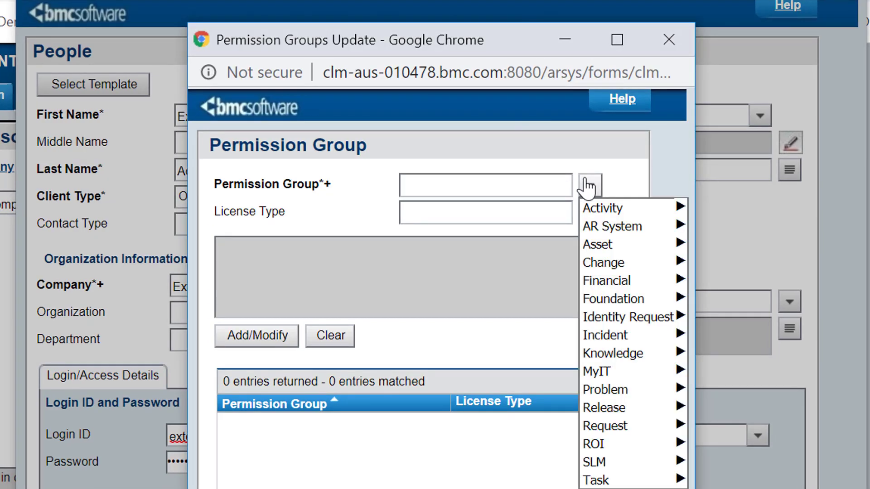
mouse_move(615, 371)
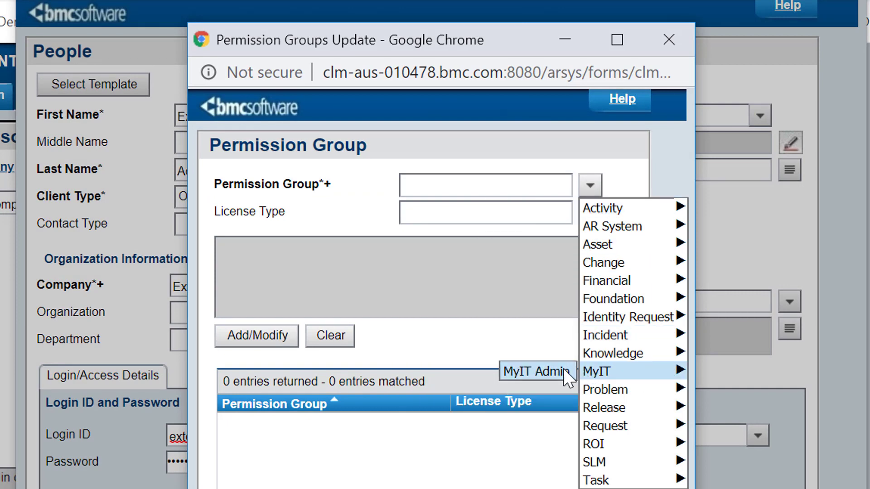
click(536, 372)
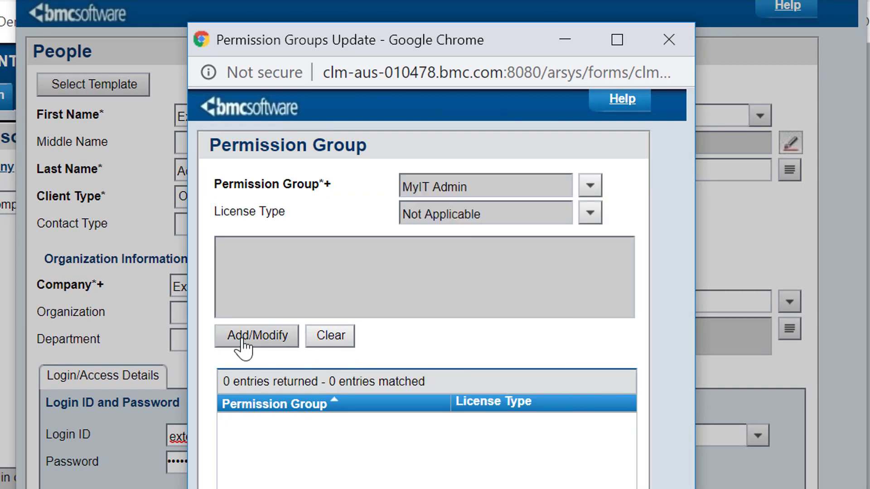
click(257, 335)
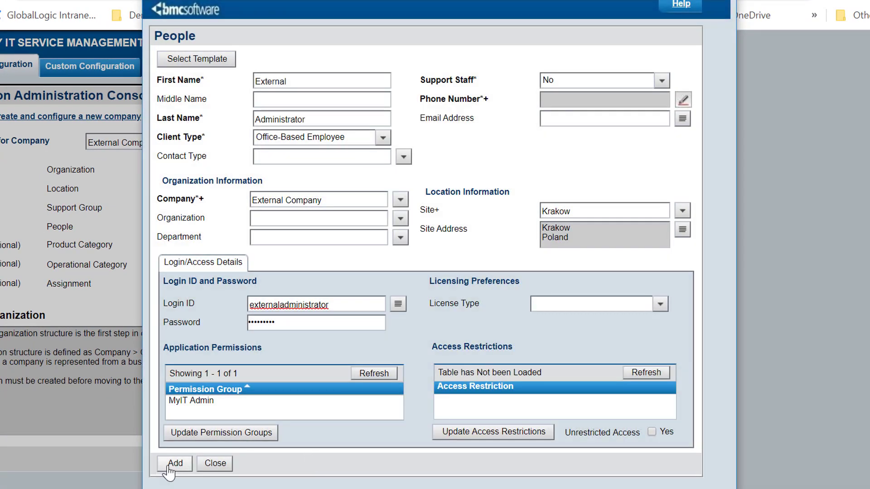
Step: Save the External Administrator record after confirming the password, dismissing the warning and success notes
click(174, 464)
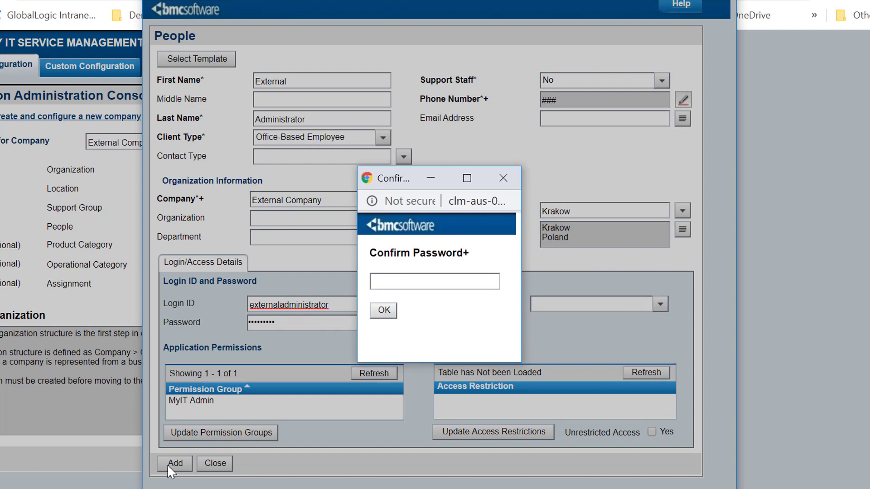
text(•••)
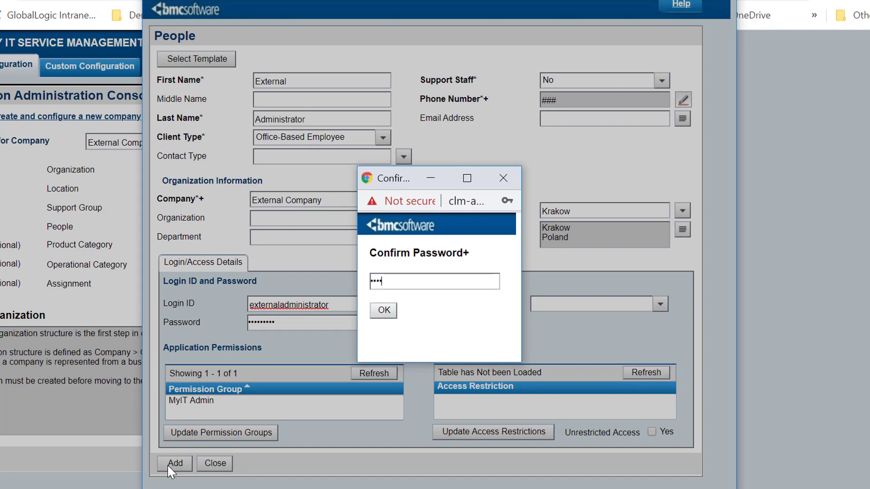
text(••)
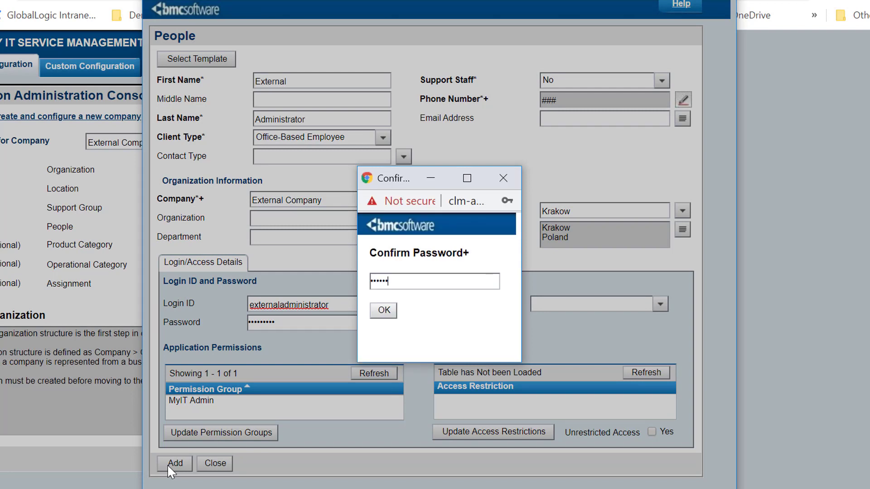
click(384, 310)
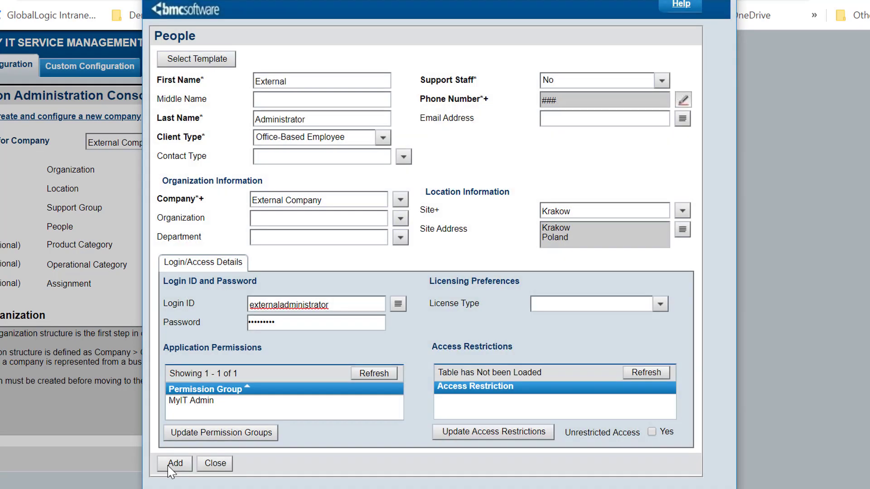
click(175, 464)
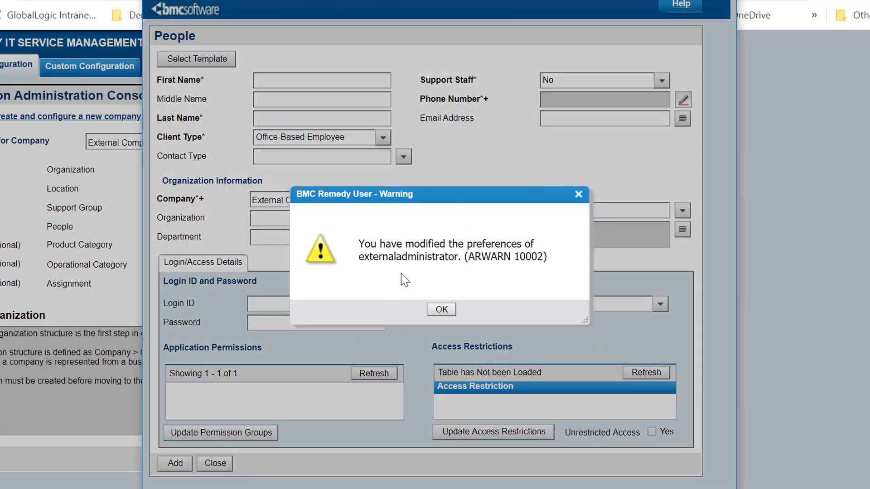
click(441, 310)
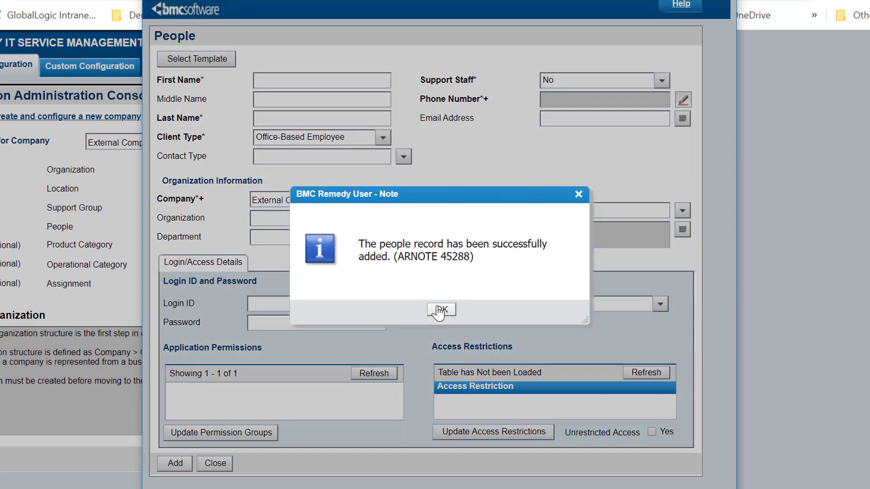
click(441, 310)
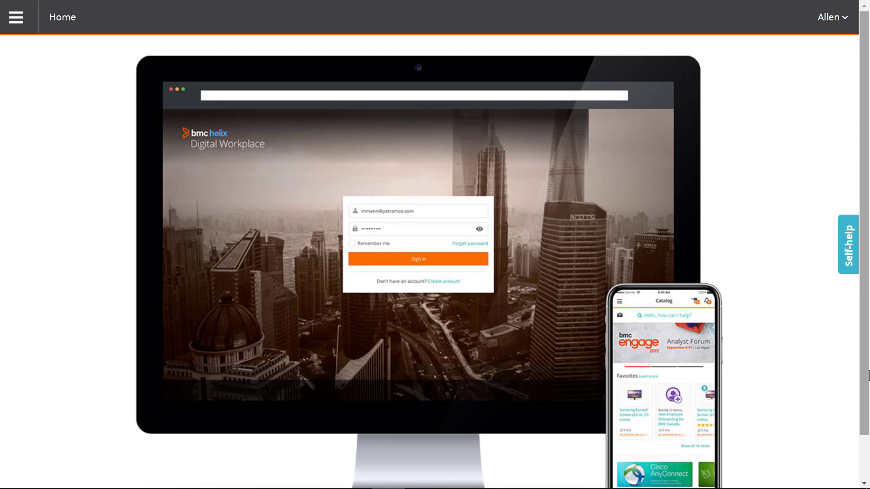
mouse_move(794, 439)
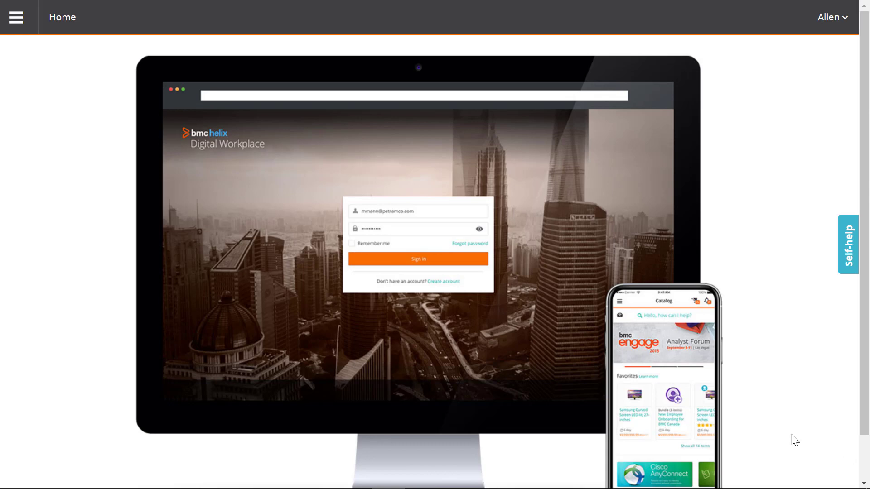
Step: Go to Configuration from the Digital Workplace Admin navigation menu
click(16, 17)
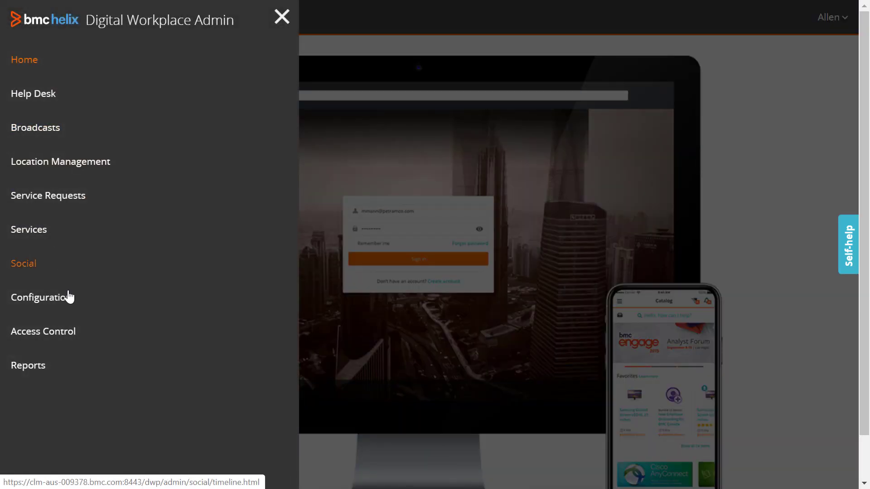
click(282, 15)
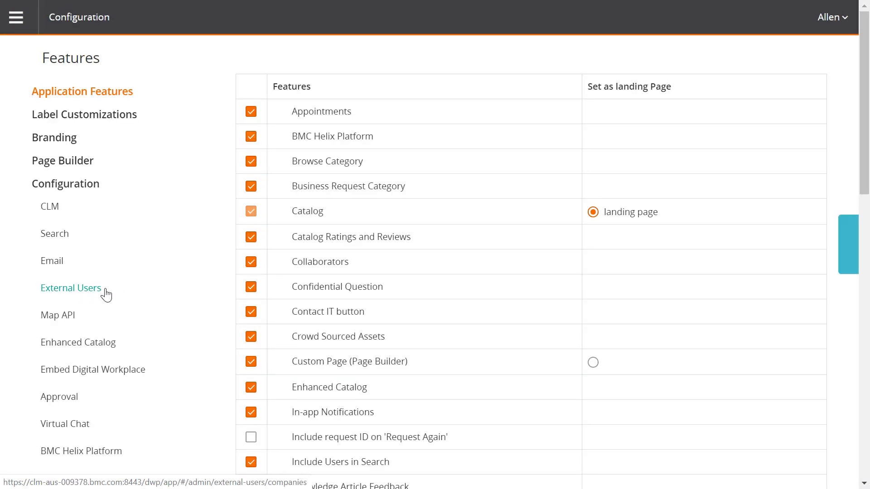
Step: Open External Users under Configuration to reach External User Companies setup
click(71, 288)
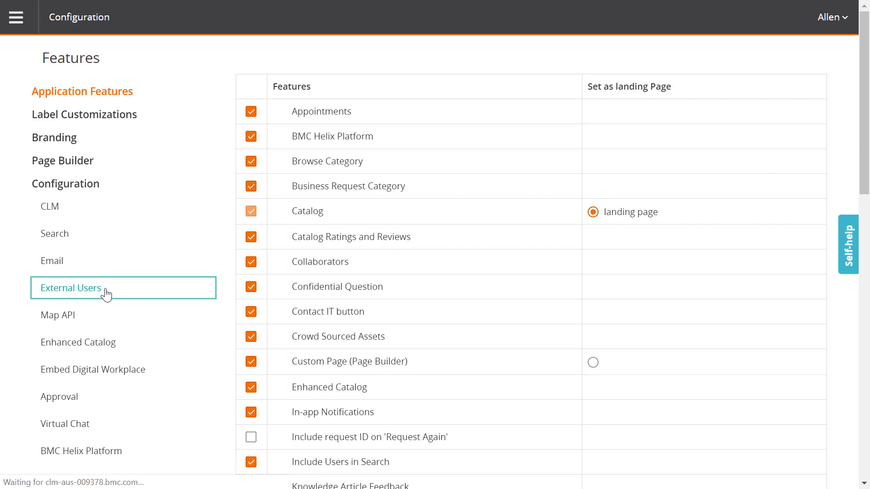
click(70, 288)
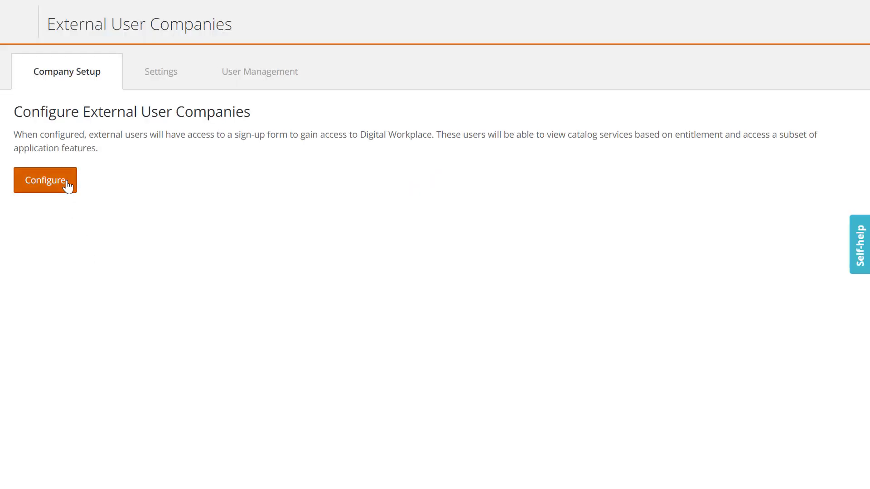
Step: Configure External Company as an external user company and approve the warning
click(45, 180)
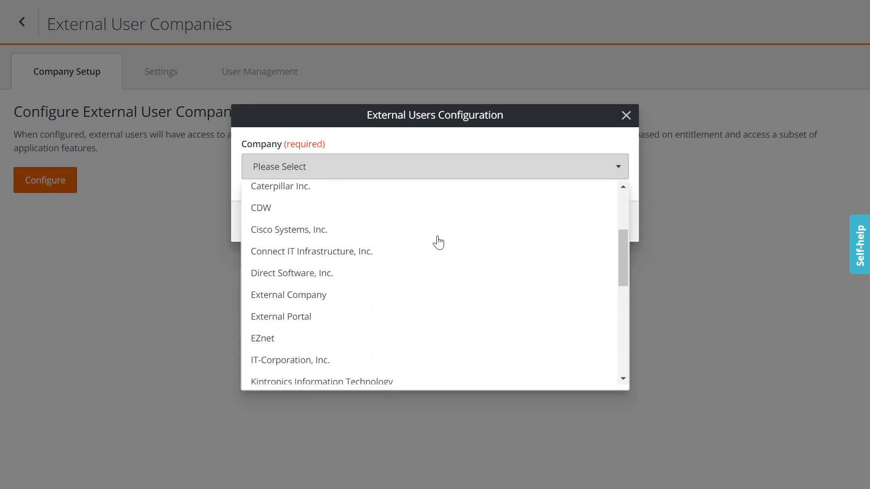
click(289, 294)
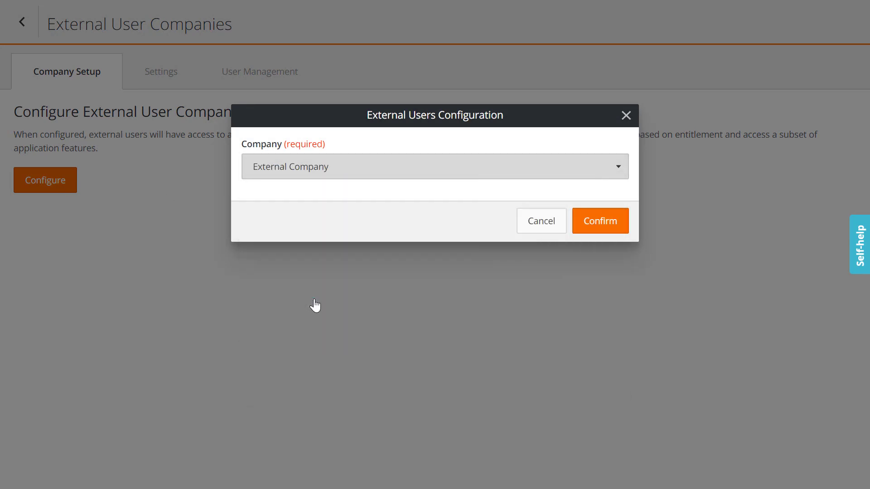
click(600, 221)
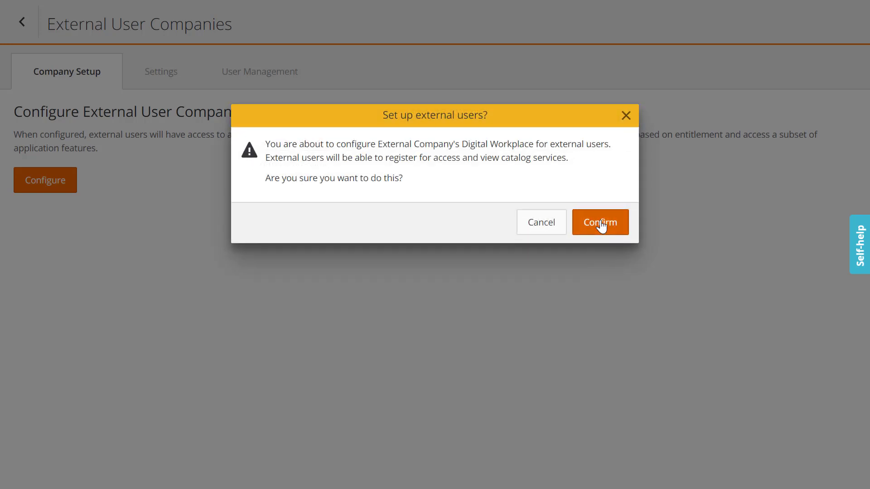
click(600, 222)
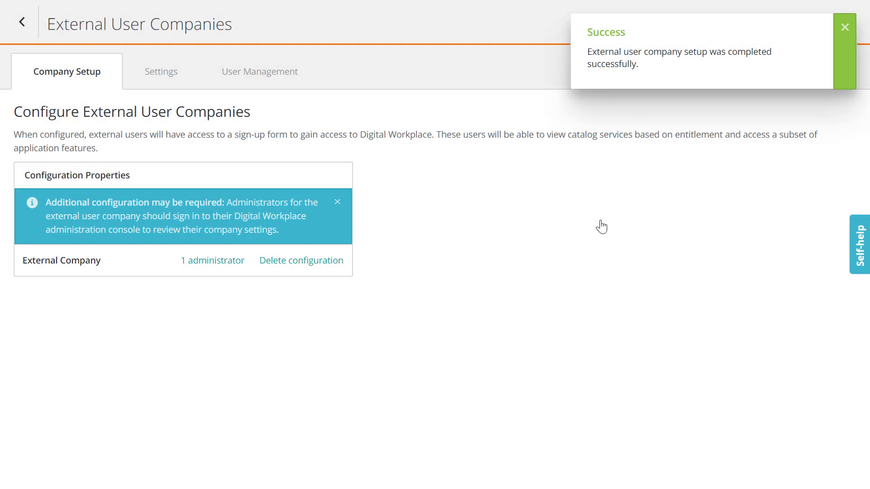
Step: Dismiss the success toast and view External Company's single administrator, External Administrator
click(844, 27)
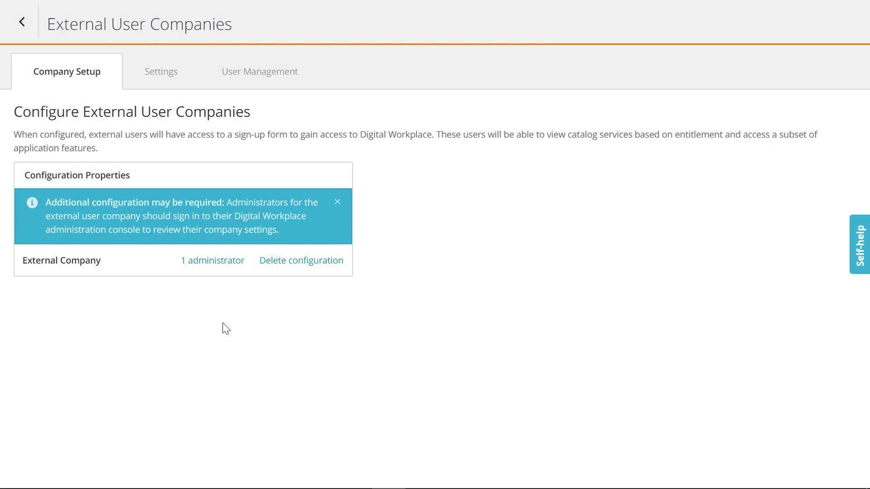
click(212, 260)
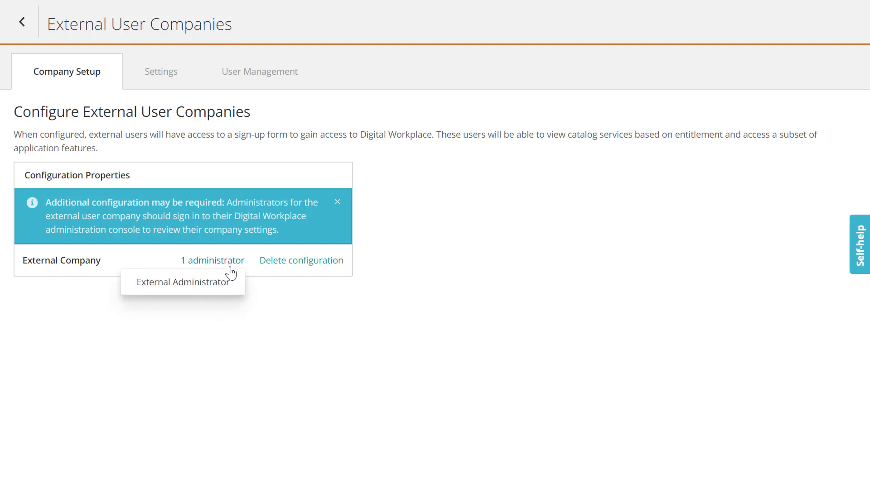
mouse_move(241, 305)
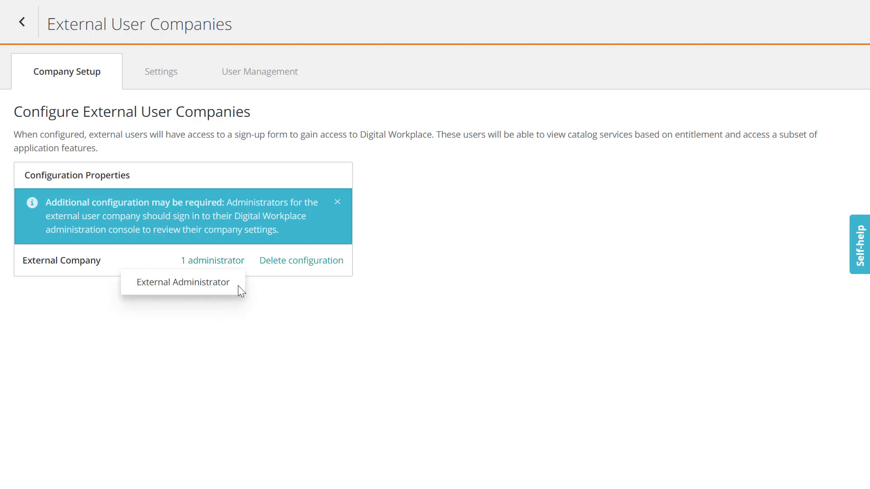
mouse_move(345, 287)
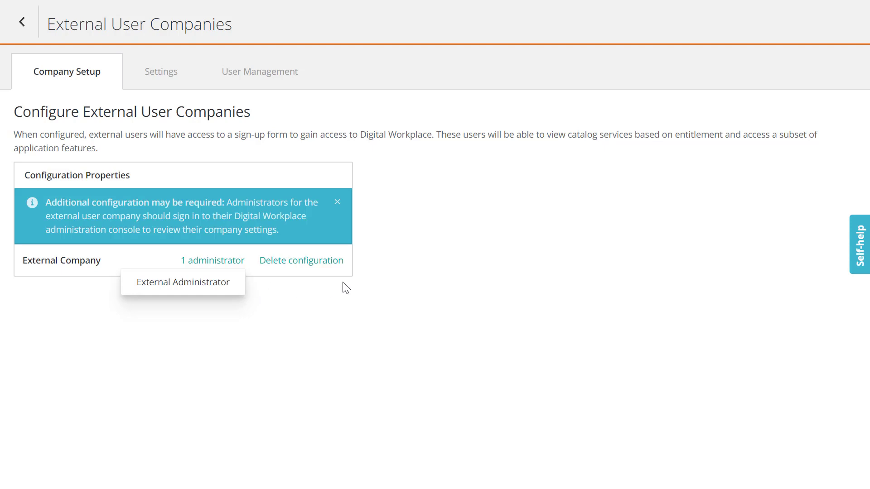
mouse_move(384, 235)
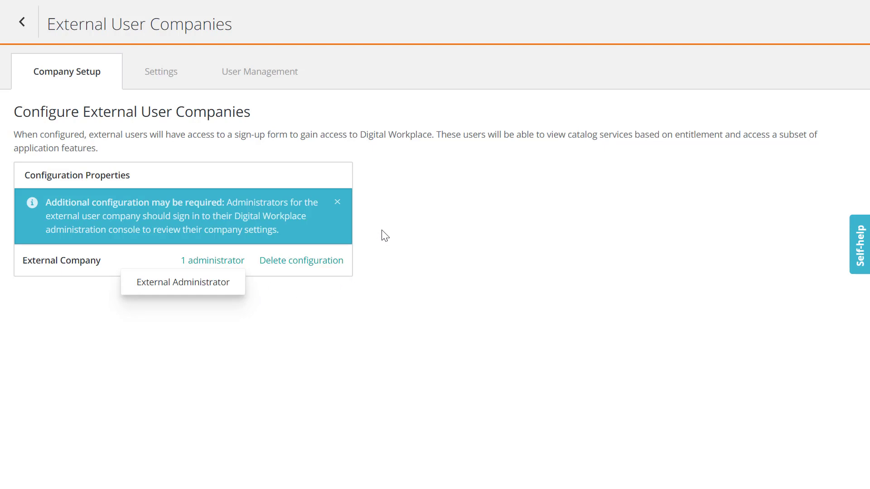